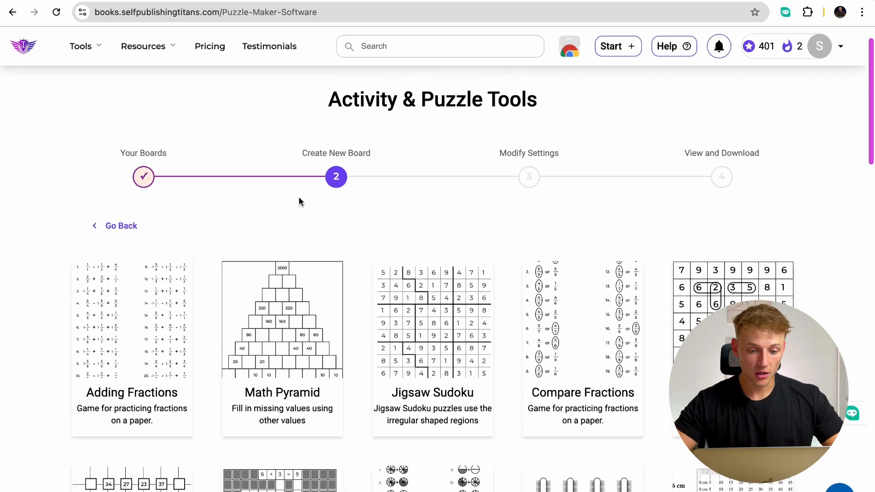
Step: Scroll down the puzzle list to reach the Math Pyramid card and its settings
scroll("down", 3)
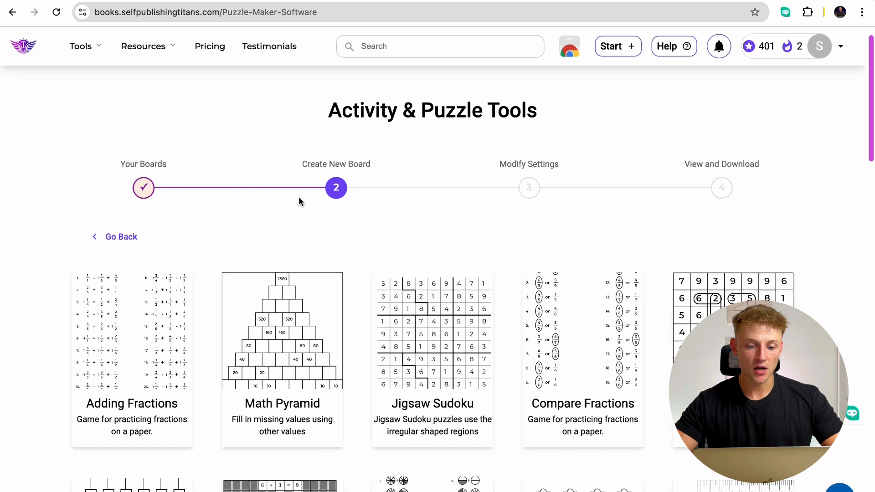
scroll("down", 3)
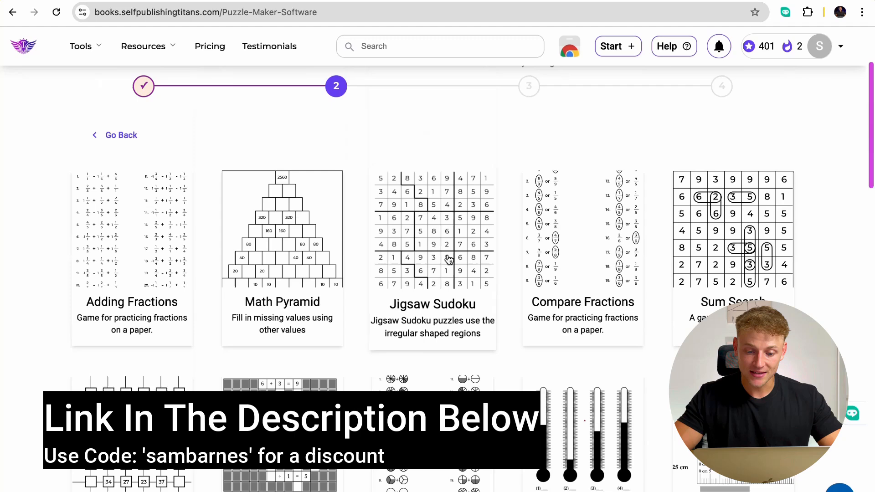
scroll("down", 3)
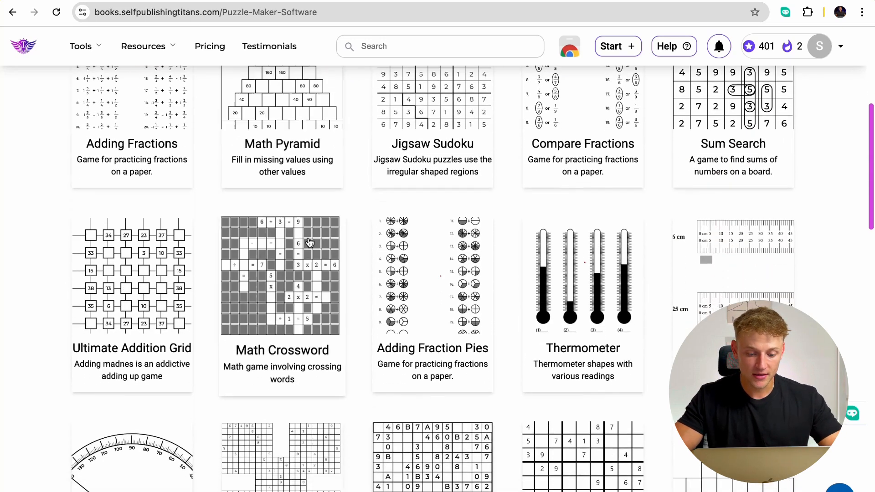
scroll("down", 3)
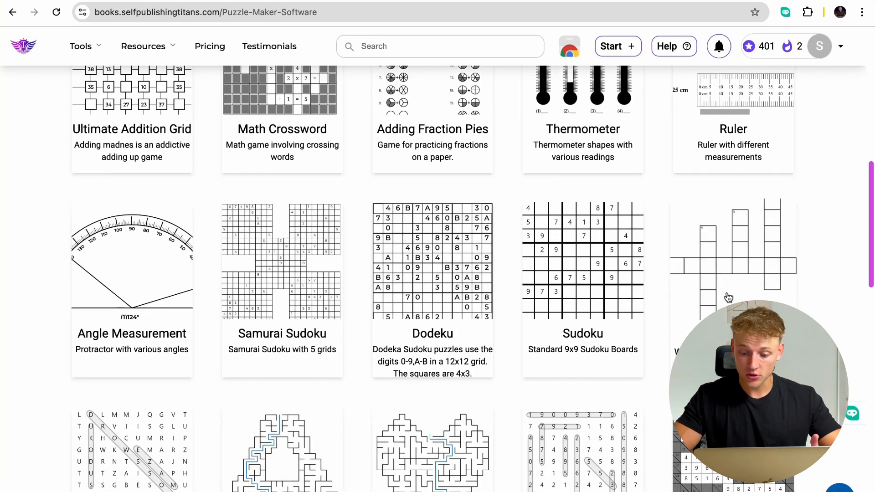
scroll("down", 3)
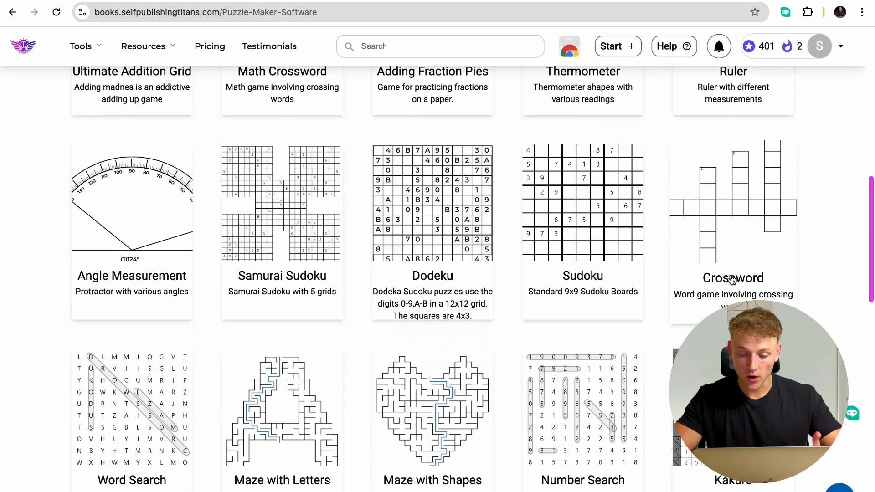
scroll("down", 3)
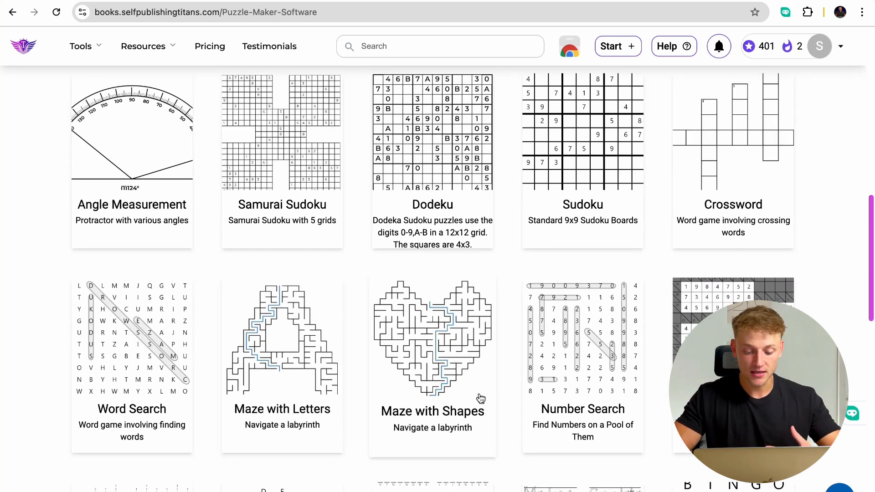
scroll("down", 3)
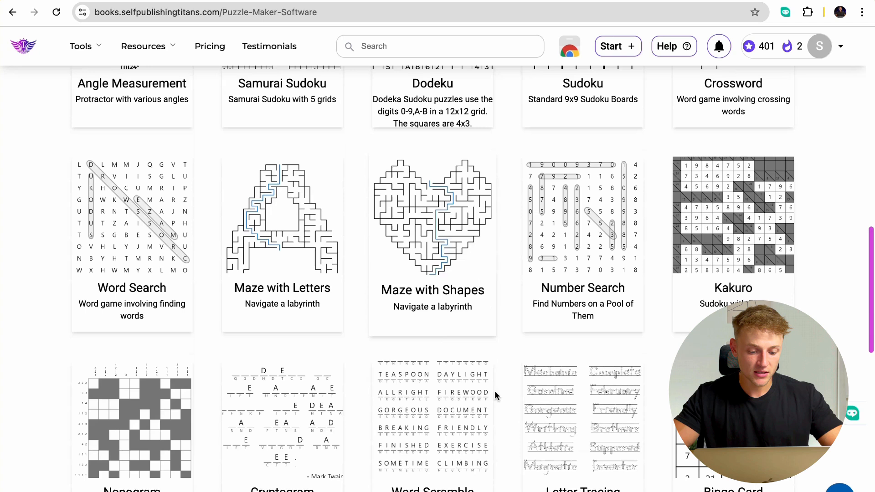
scroll("down", 3)
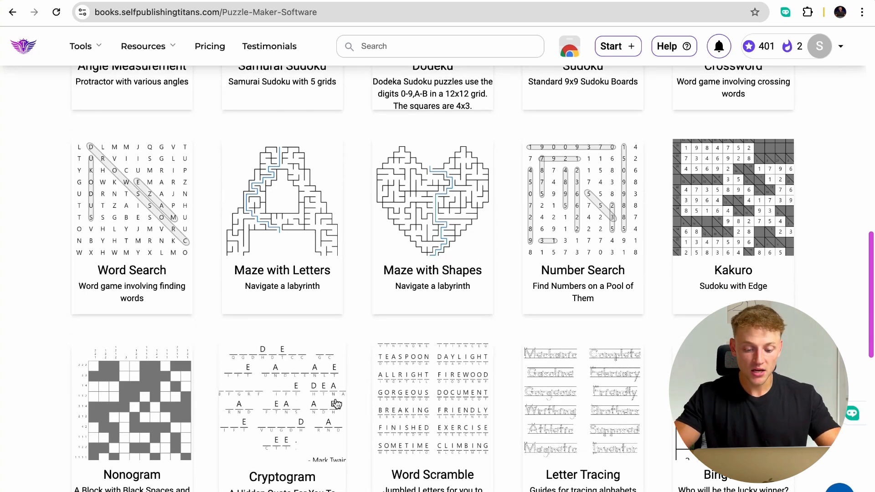
mouse_move(427, 356)
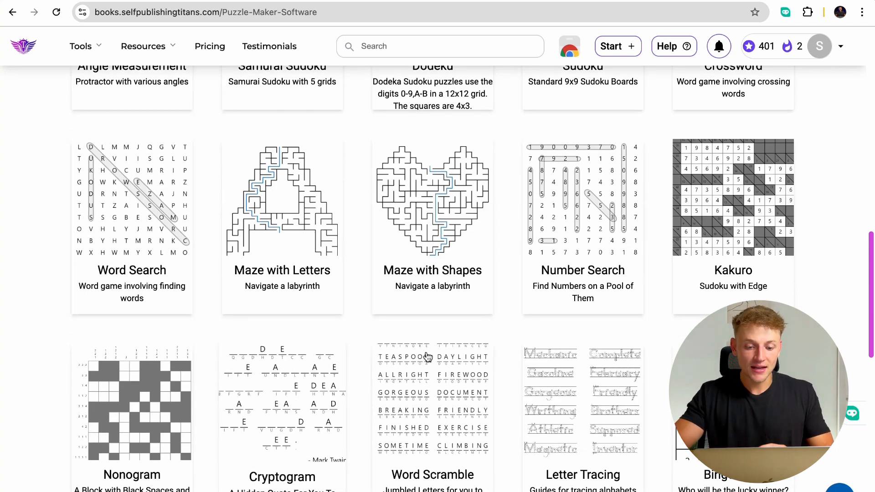
mouse_move(282, 224)
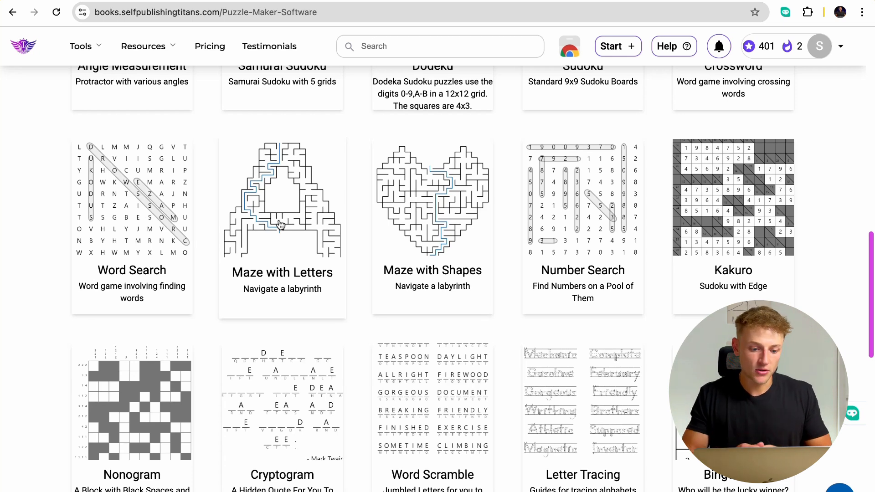
mouse_move(394, 238)
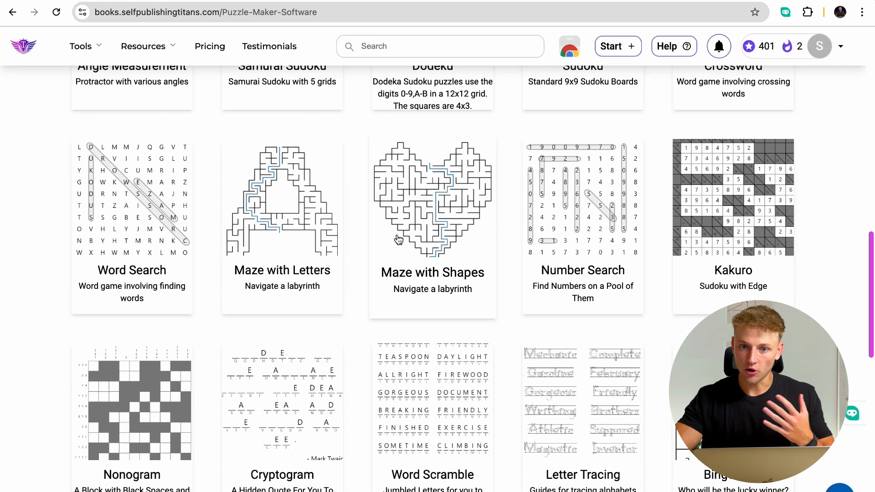
scroll("down", 3)
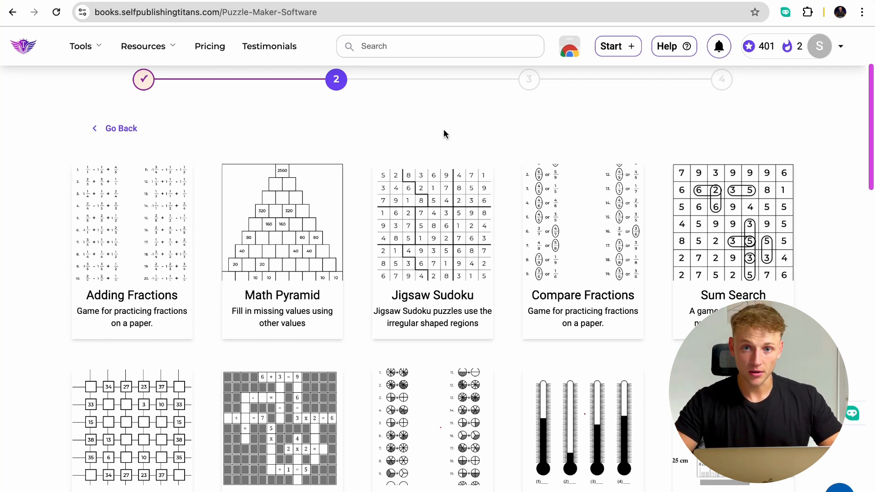
mouse_move(281, 245)
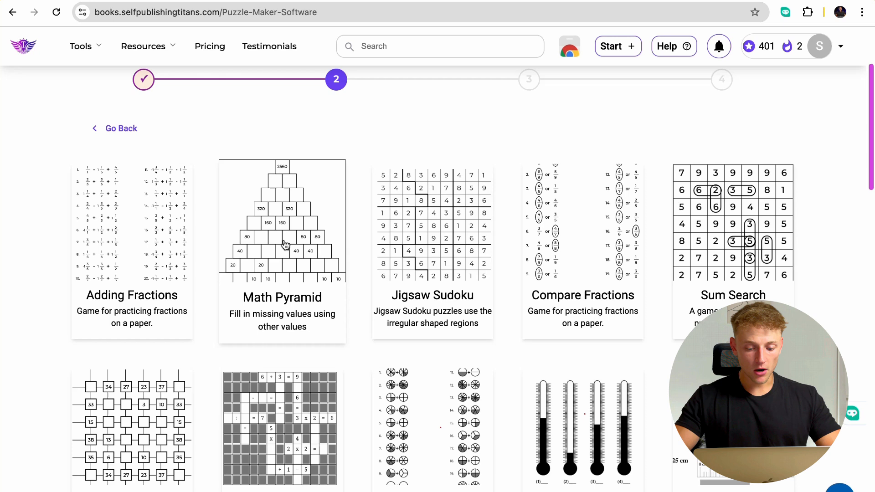
mouse_move(290, 226)
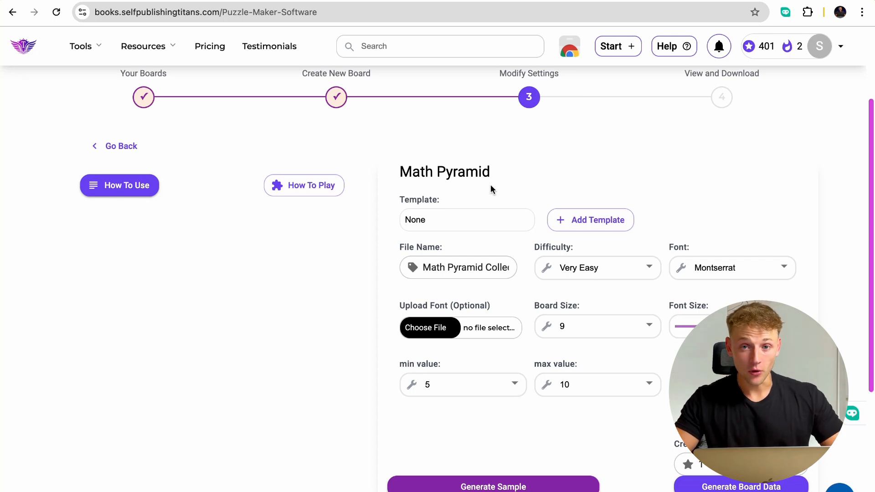
Step: Generate a sample pyramid, keep Very Easy difficulty and choose a smaller board size
left_click(492, 487)
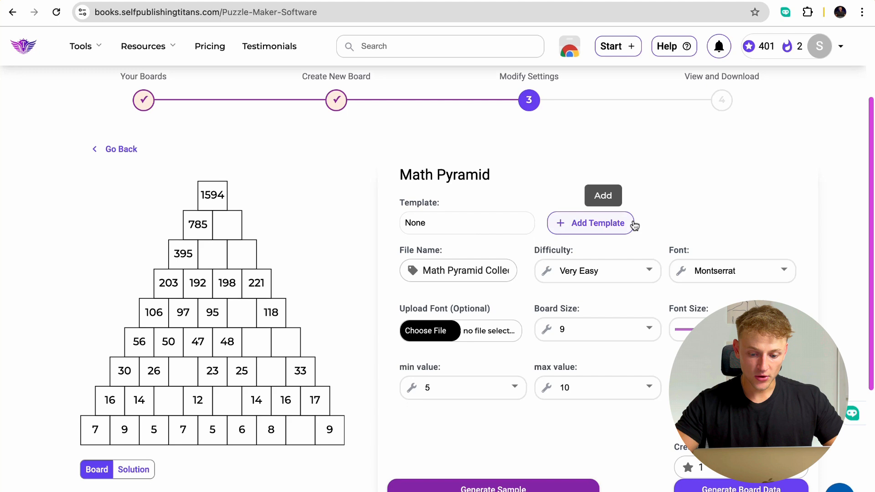
left_click(597, 271)
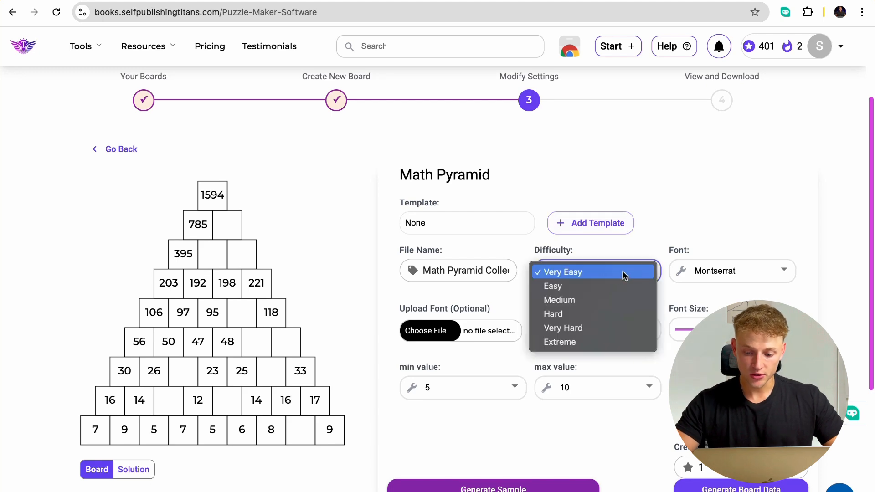
left_click(562, 272)
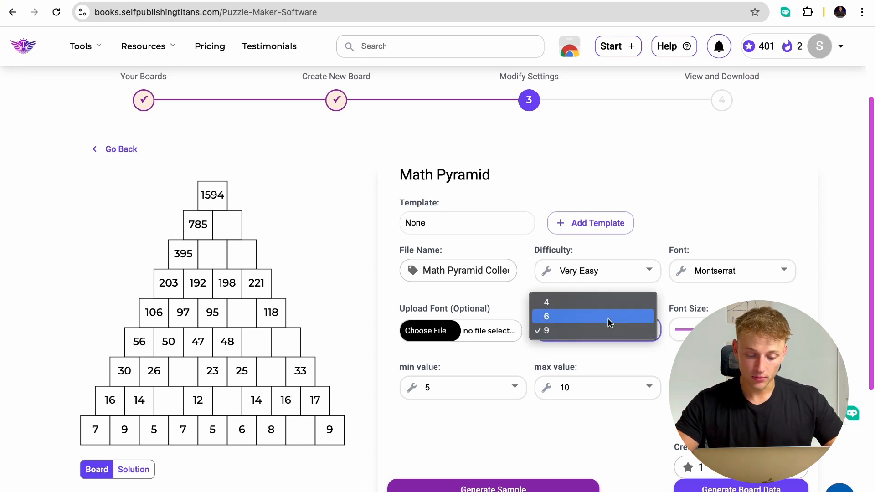
left_click(546, 330)
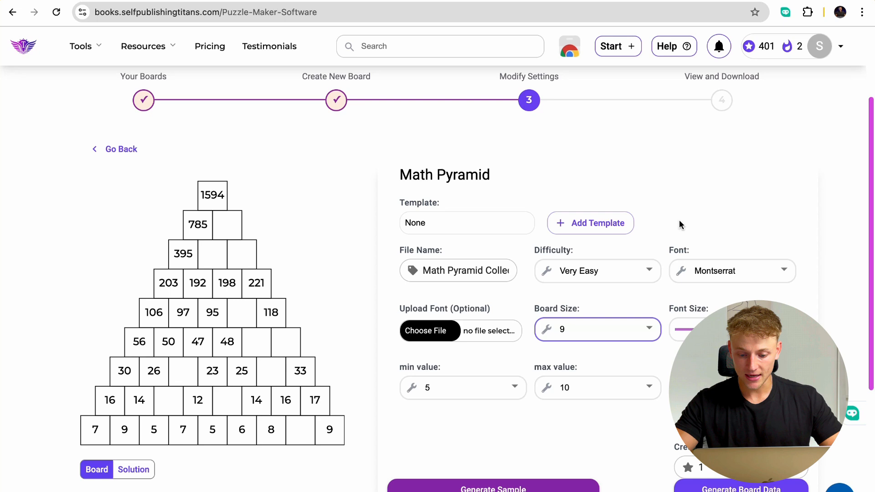
mouse_move(590, 306)
type("4")
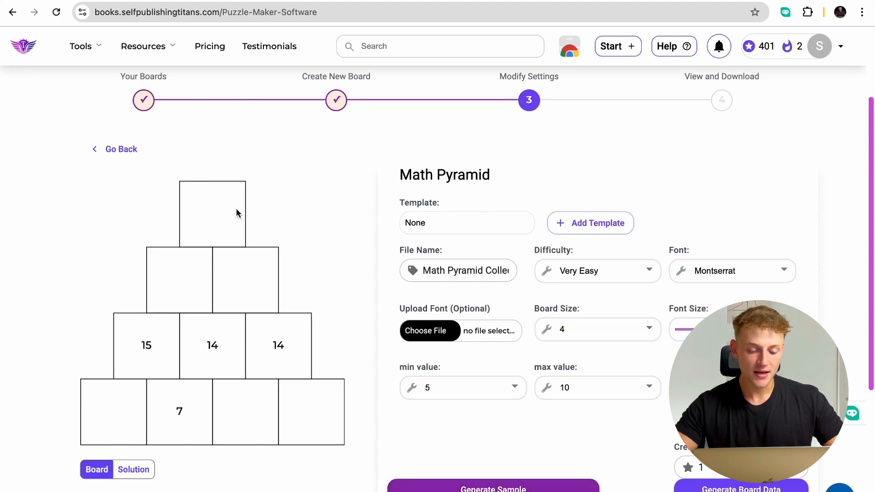
mouse_move(205, 287)
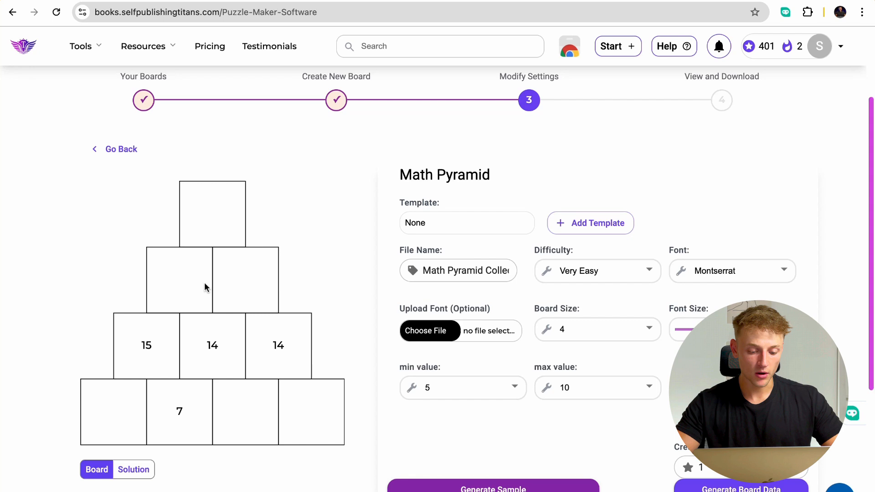
mouse_move(212, 341)
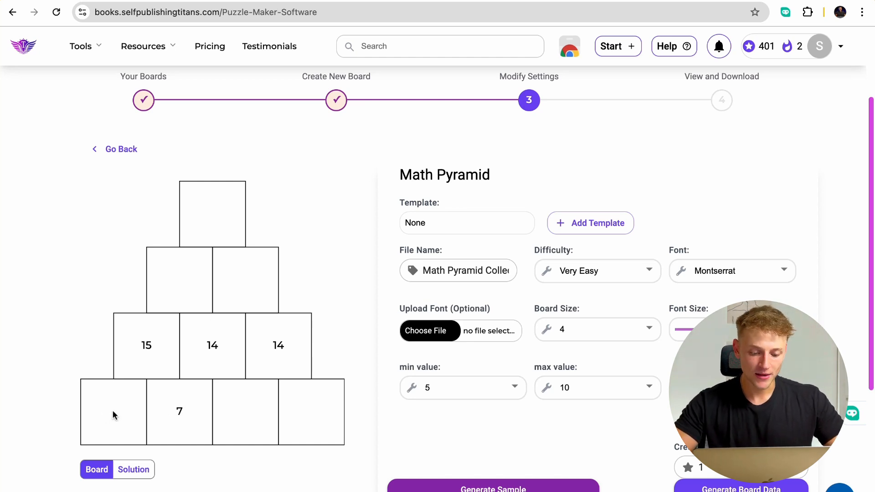
mouse_move(99, 421)
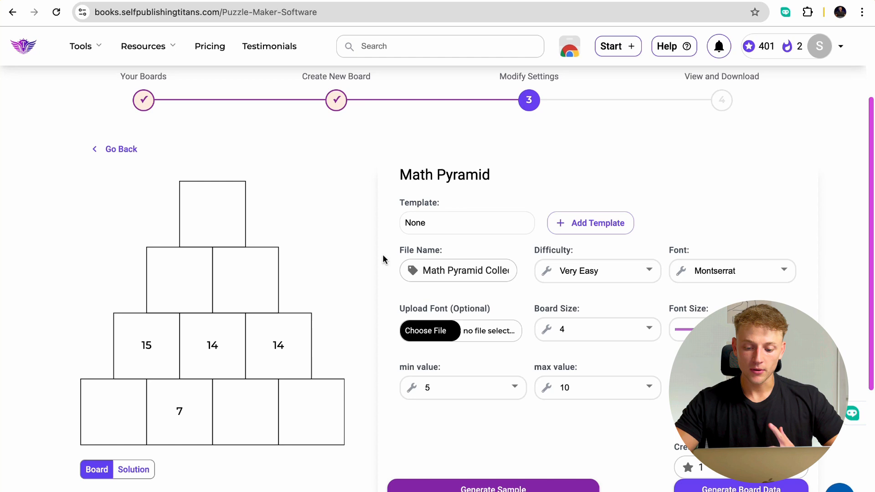
Step: Try board size 9 at Medium, generate a sample, then return to the easiest difficulty
scroll("down", 3)
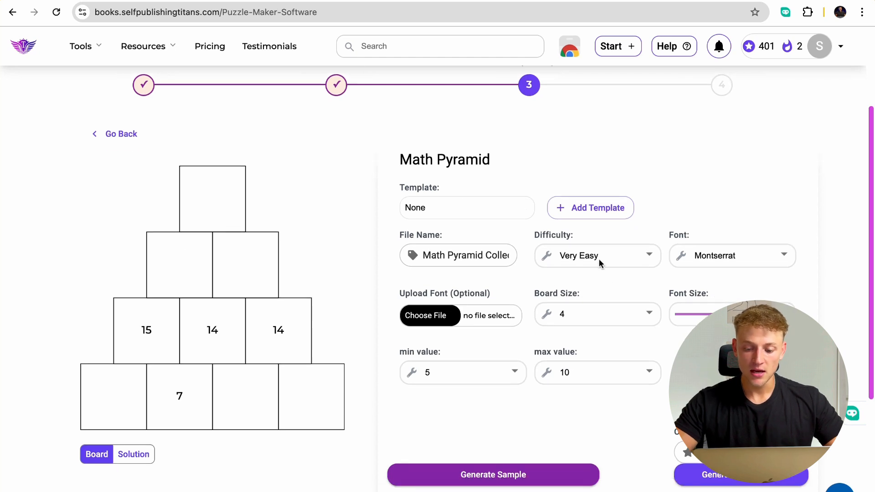
left_click(597, 314)
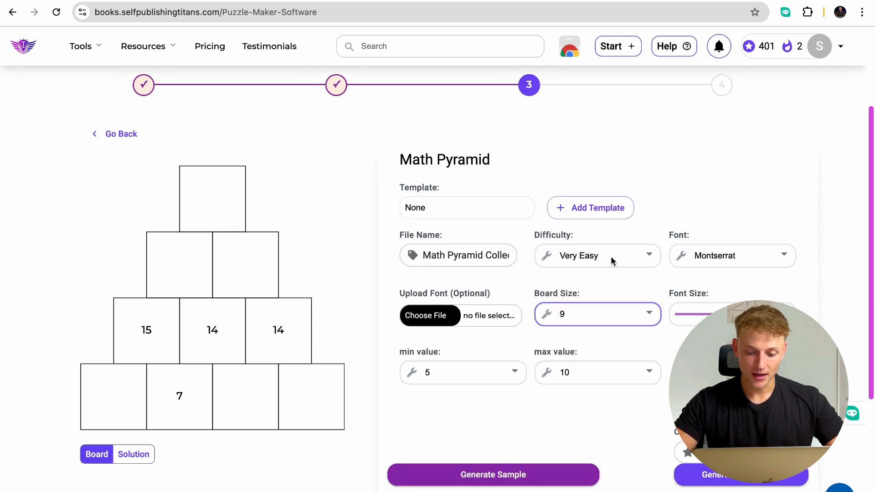
left_click(596, 255)
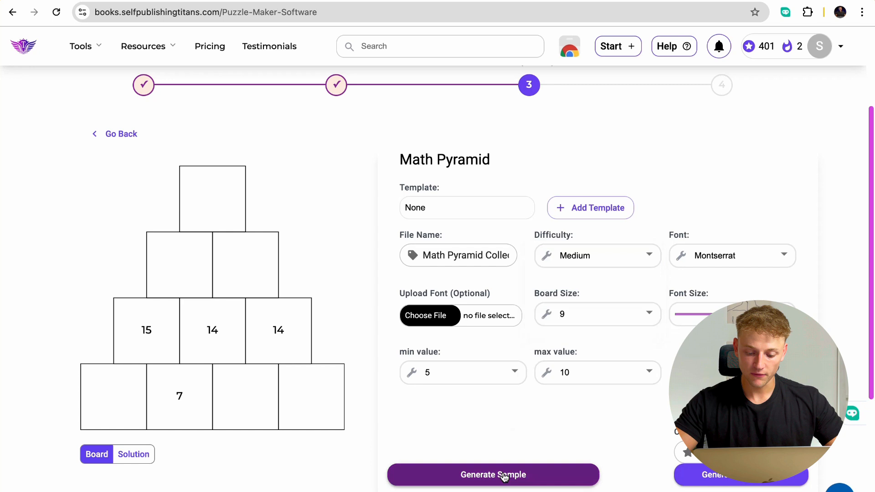
left_click(493, 474)
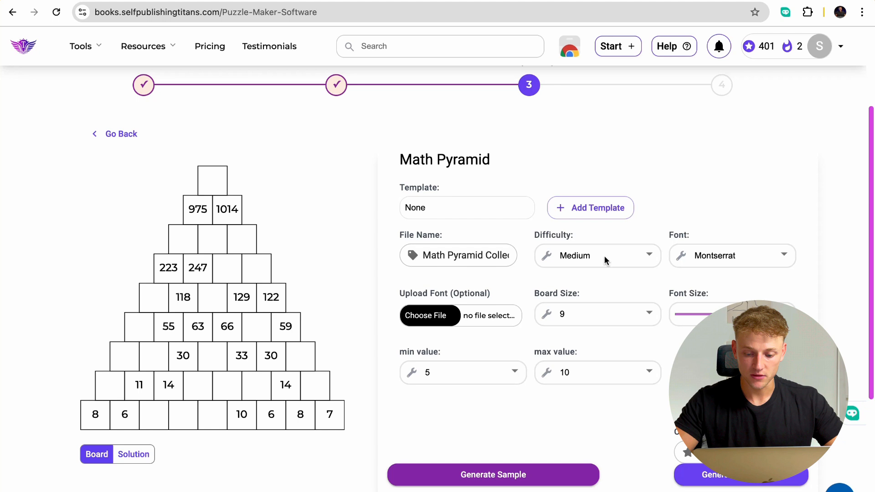
left_click(596, 255)
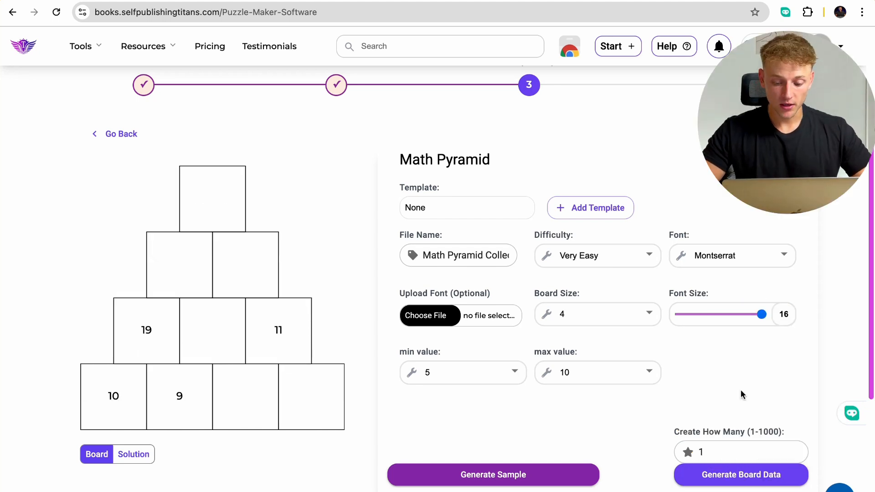
Step: Set Create How Many to 100 and generate the board data
left_click(740, 452)
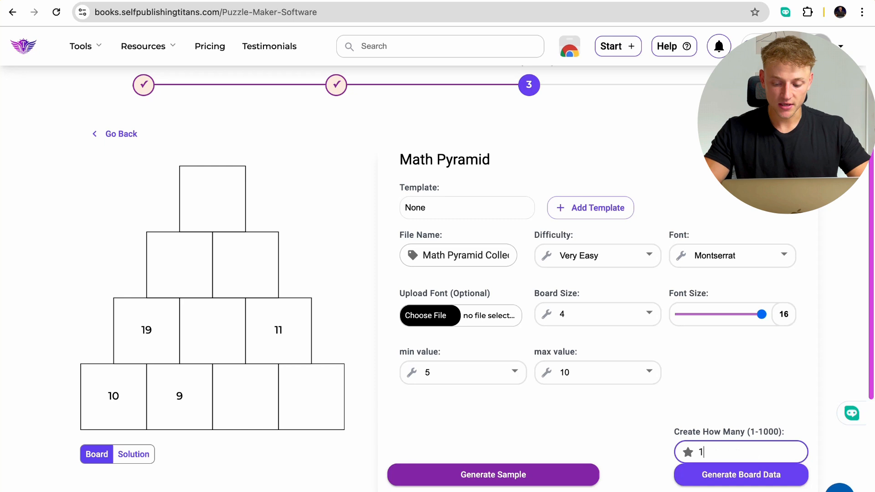
type("100")
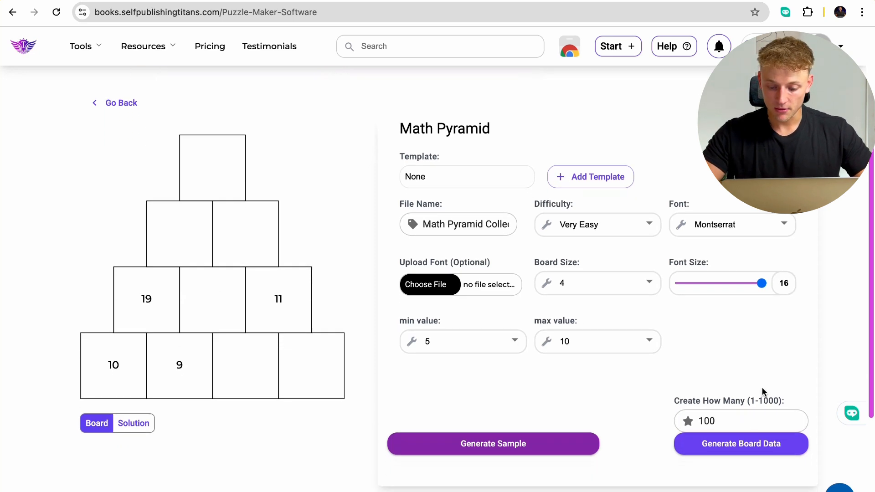
left_click(740, 444)
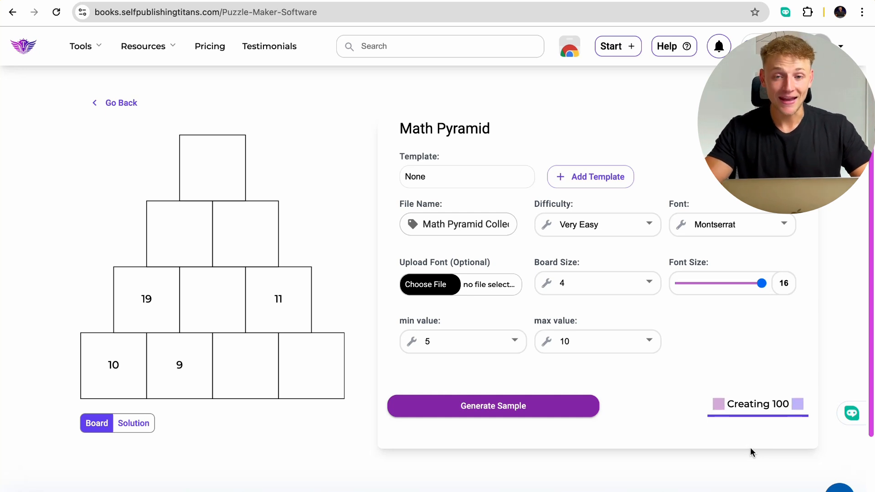
left_click(492, 406)
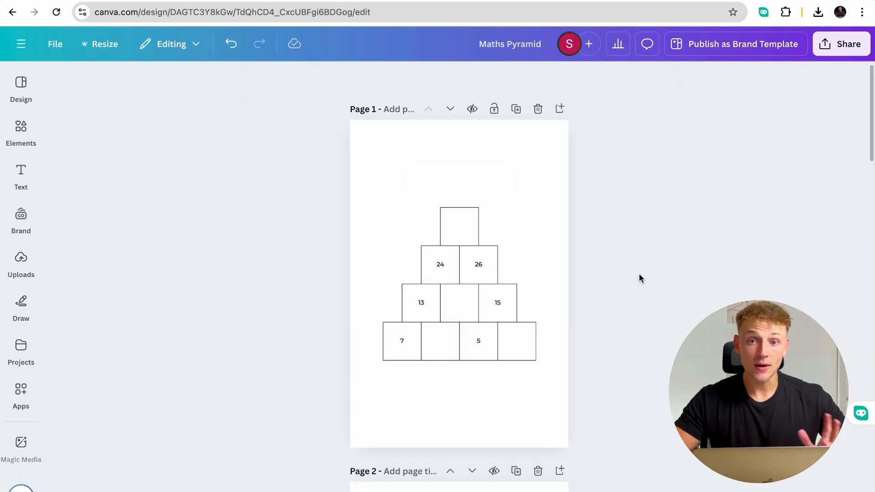
Step: Reposition the pyramid puzzle image lower on page 1 and go to the Elements library
left_click(458, 302)
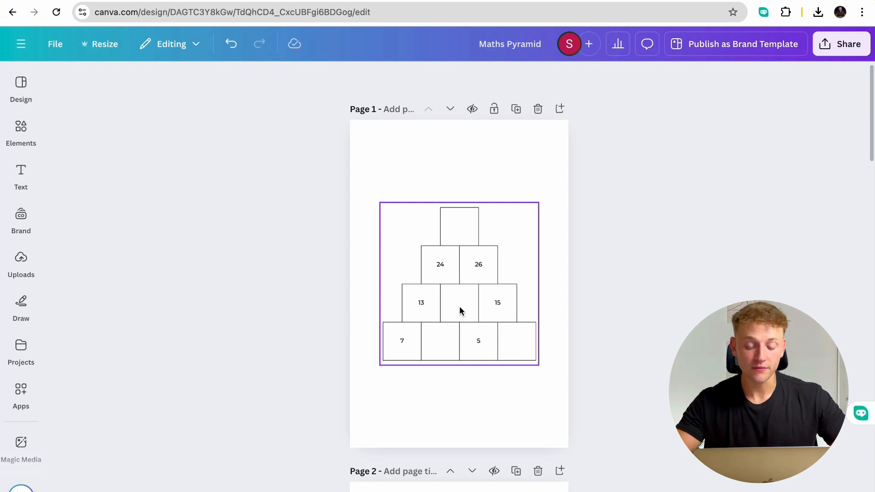
left_click(21, 263)
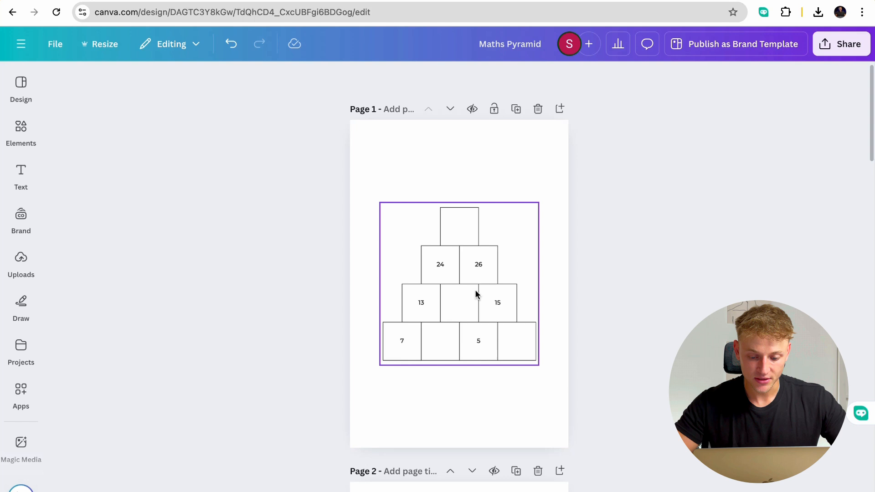
left_click(458, 284)
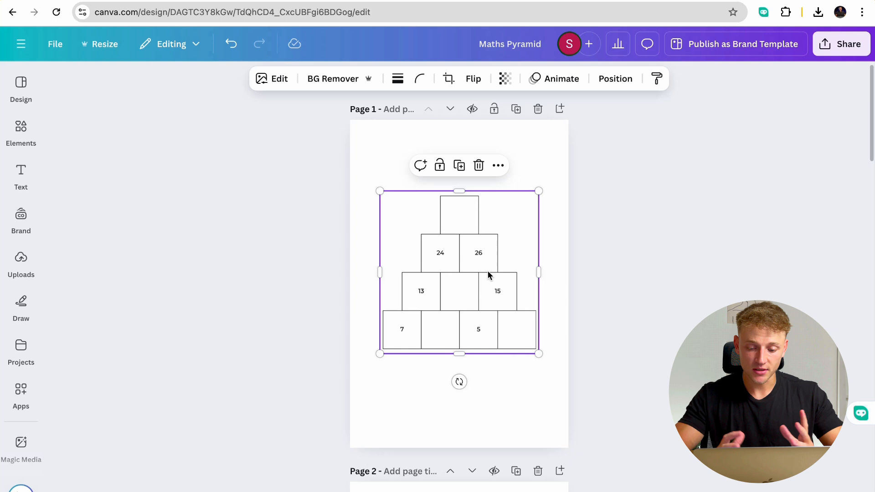
left_click(575, 273)
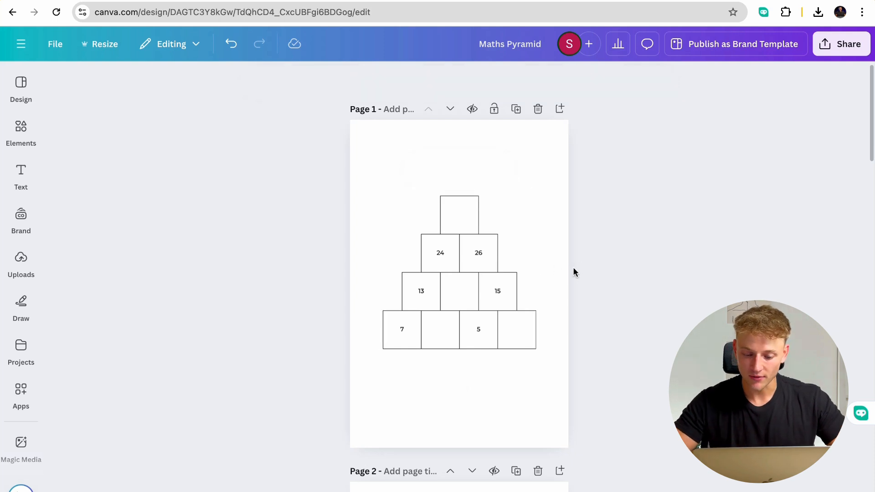
left_click(458, 289)
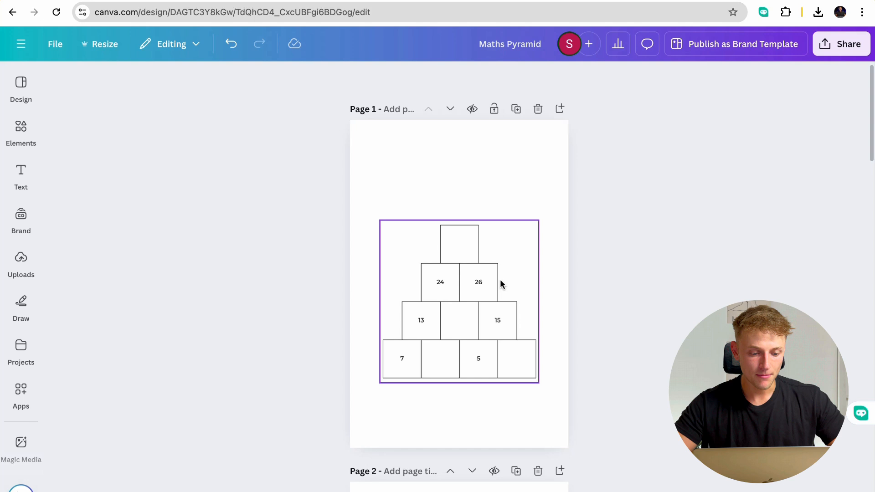
left_click(21, 134)
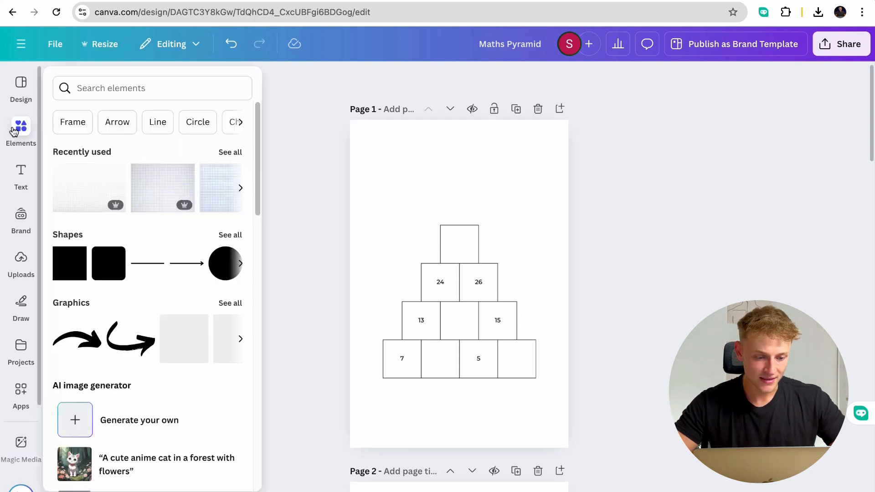
Step: Search 'maths paper' photos and set a grid-paper photo as the page background
type("ma")
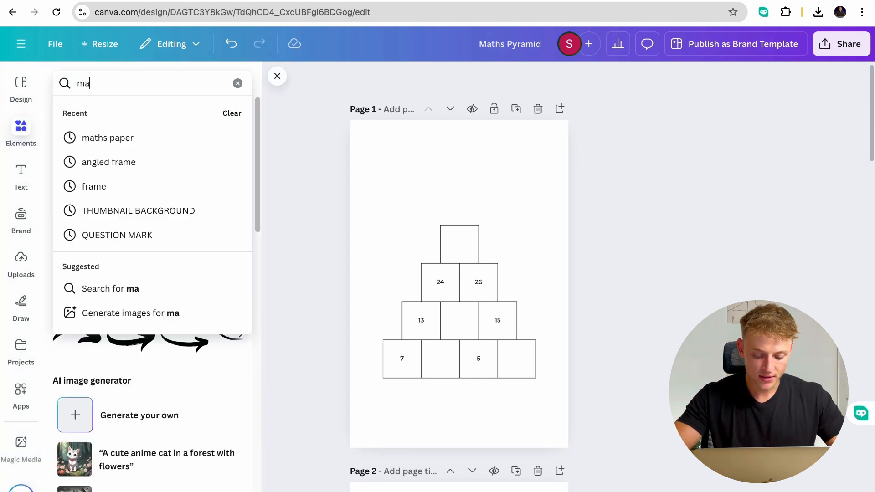
left_click(108, 137)
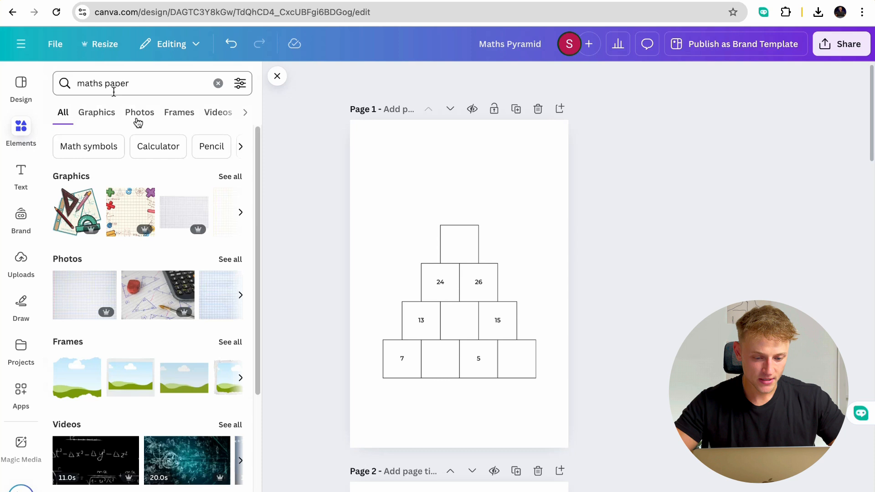
left_click(138, 112)
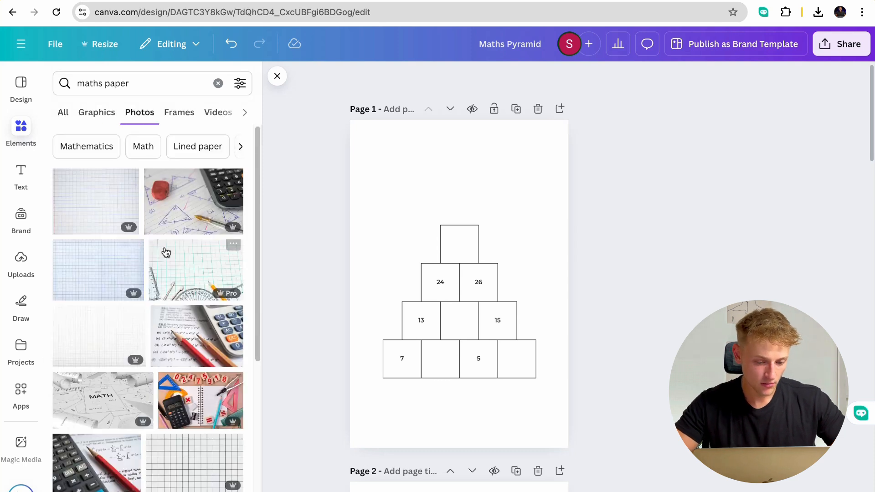
scroll("down", 3)
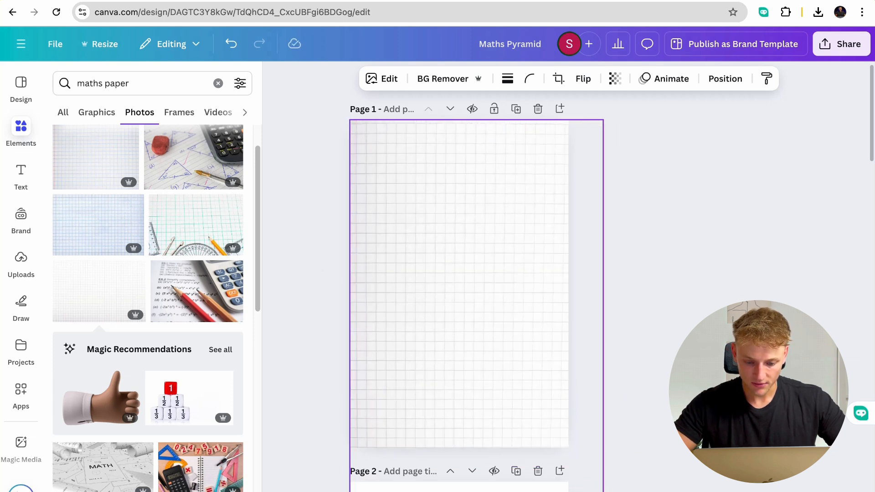
left_click(562, 367)
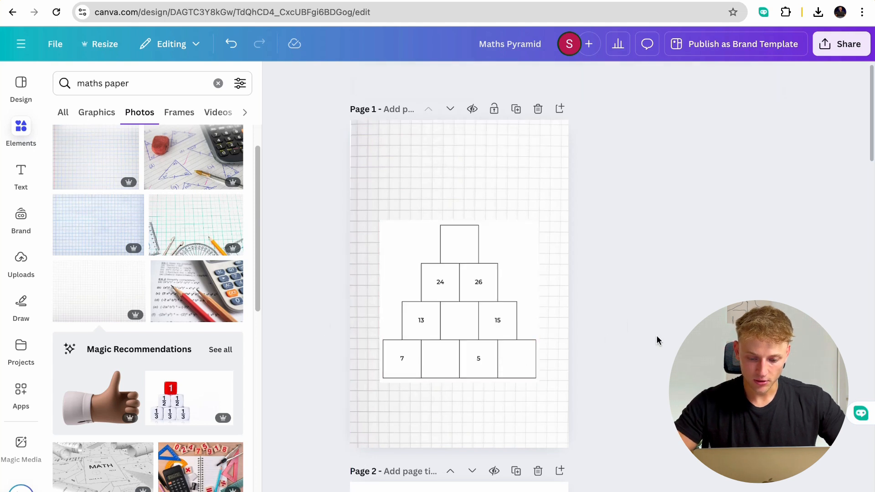
left_click(441, 174)
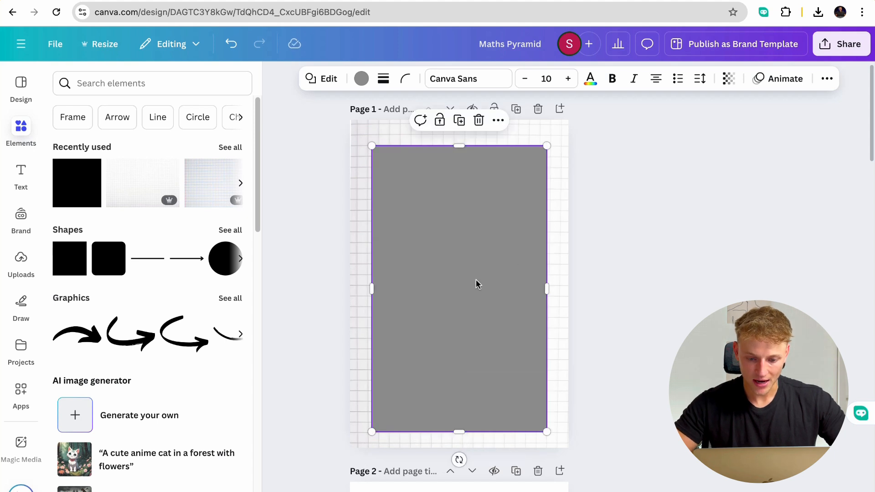
mouse_move(468, 158)
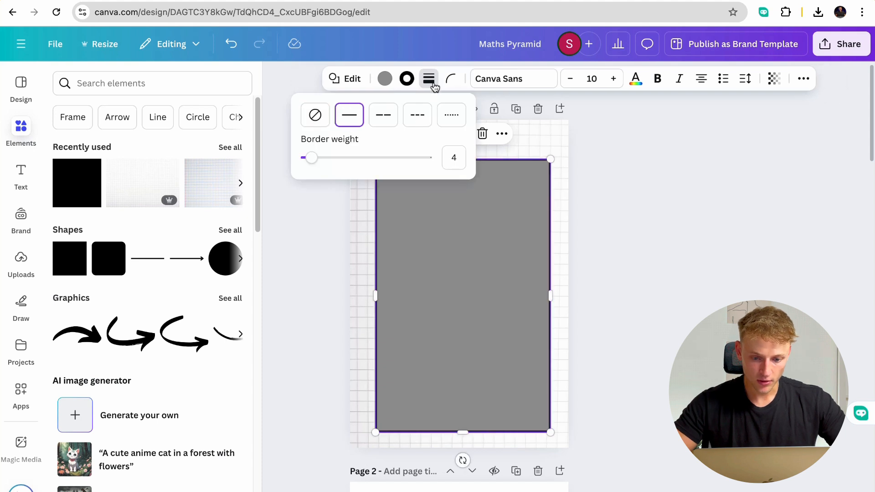
Step: Round the white panel corners, shrink the header panel to a strip and place the pyramid in the large panel
left_click(451, 79)
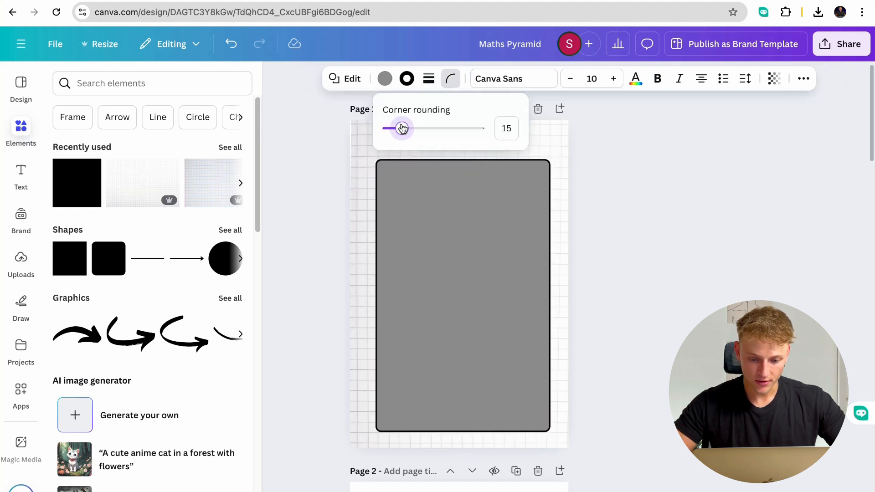
left_click(384, 78)
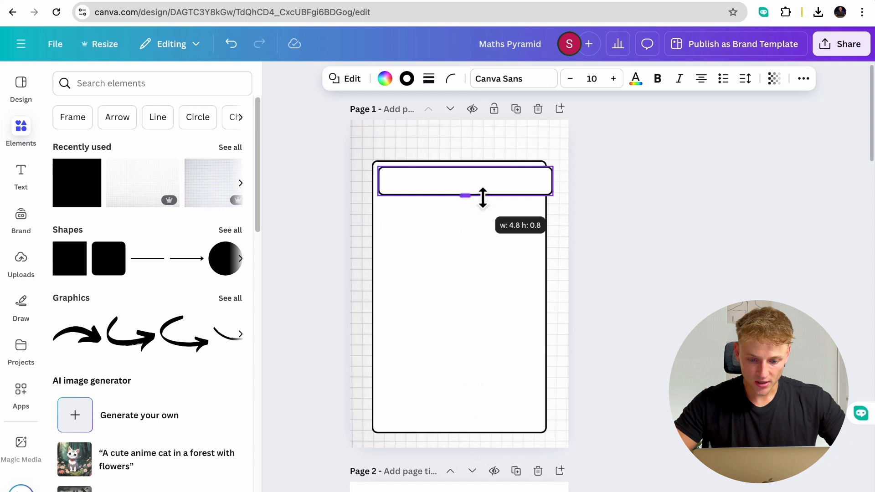
left_click_drag(463, 179, 459, 142)
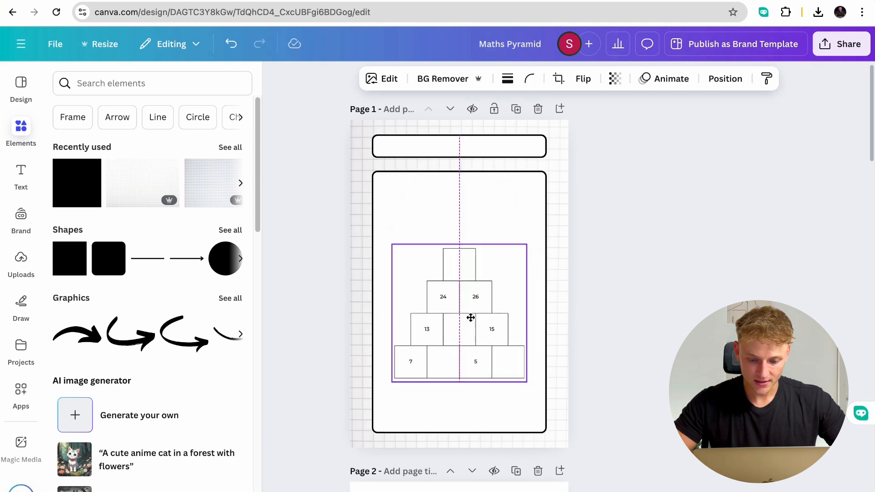
left_click(624, 297)
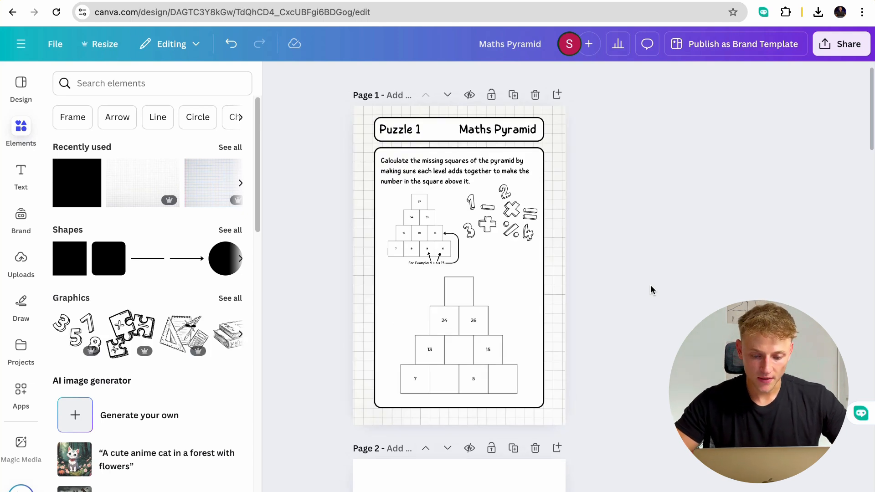
Step: Duplicate the finished Puzzle 1 page and select the pyramid puzzle on the new page 2
left_click(491, 329)
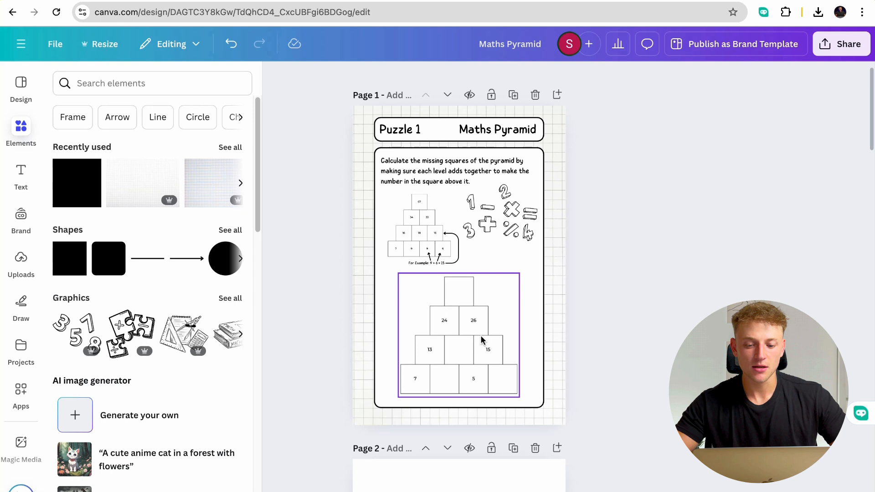
mouse_move(421, 247)
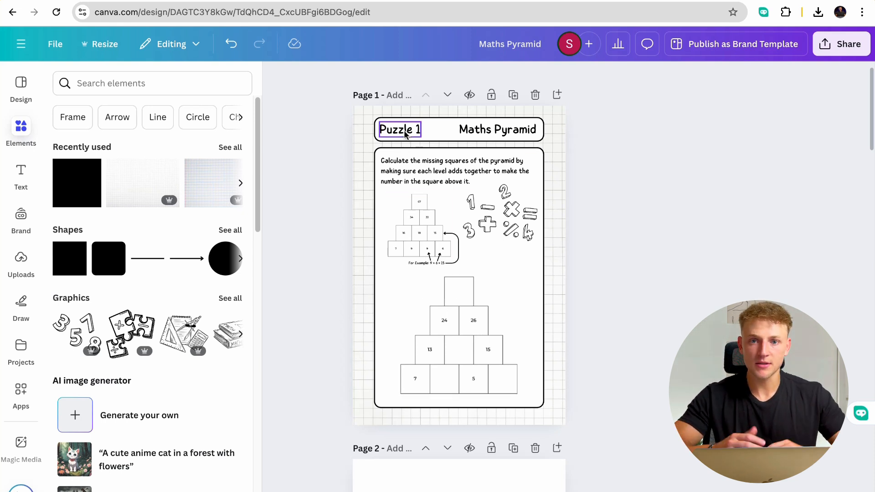
left_click(525, 110)
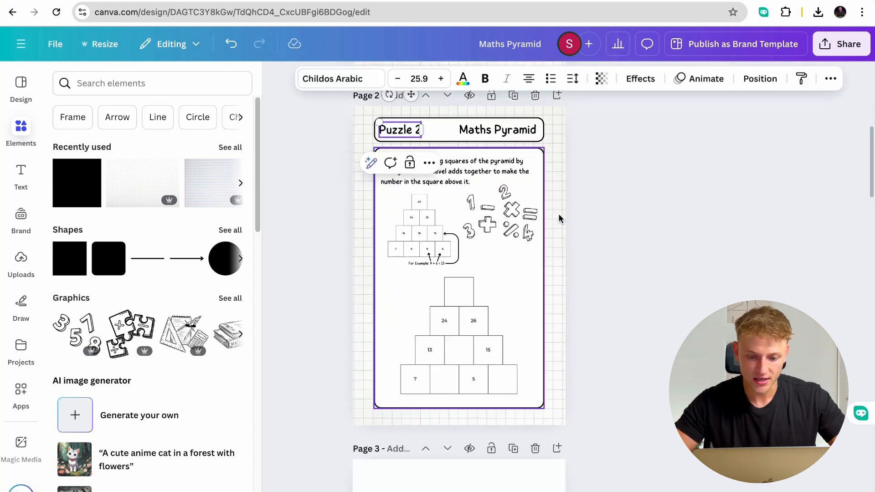
left_click(473, 350)
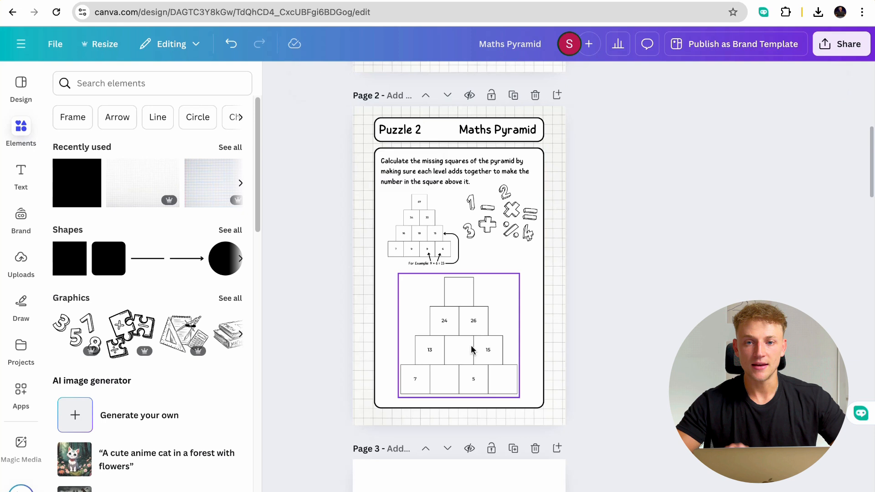
scroll("up", 3)
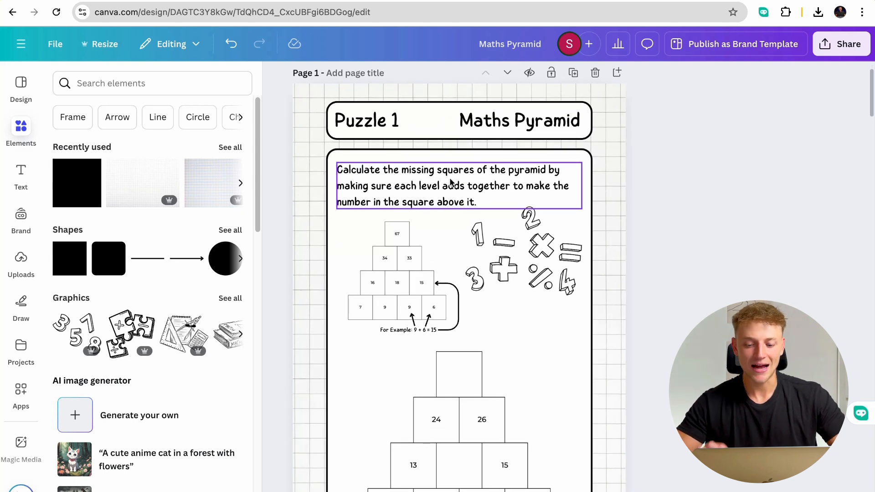
left_click(658, 222)
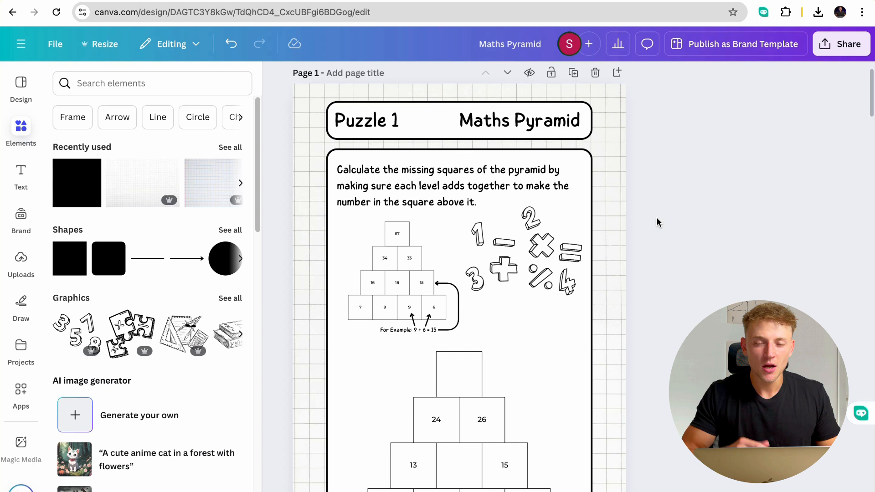
mouse_move(654, 247)
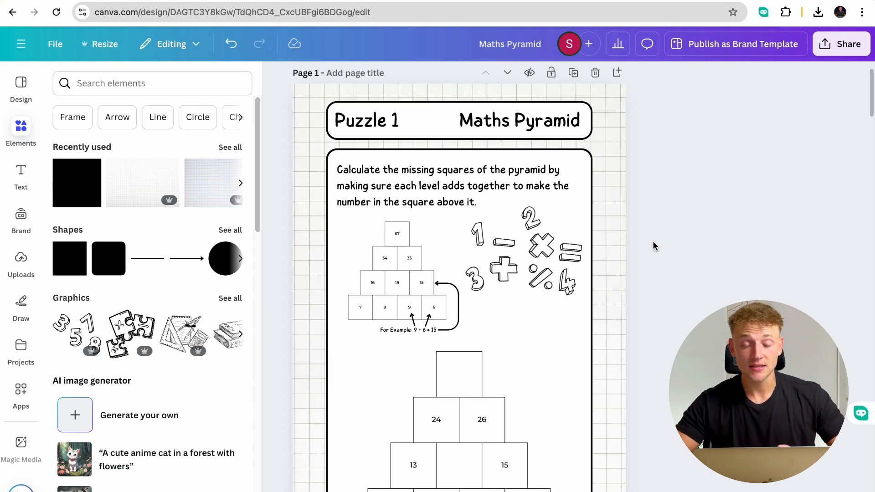
left_click(412, 185)
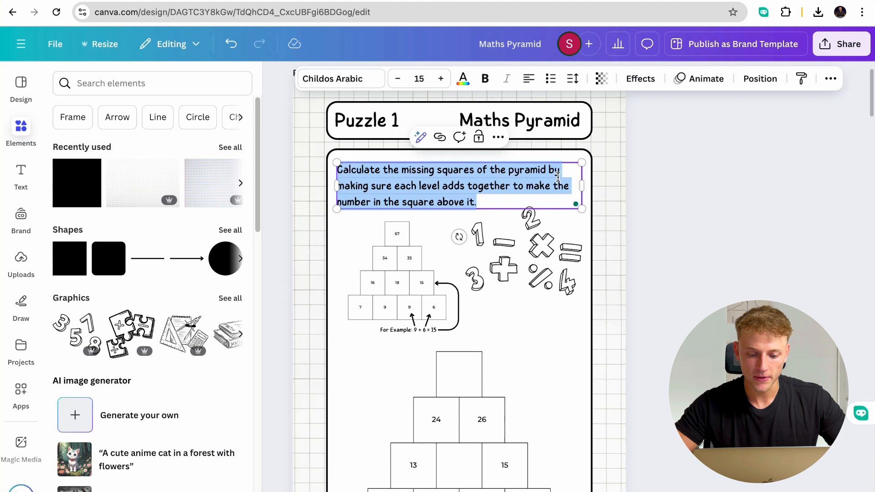
mouse_move(536, 184)
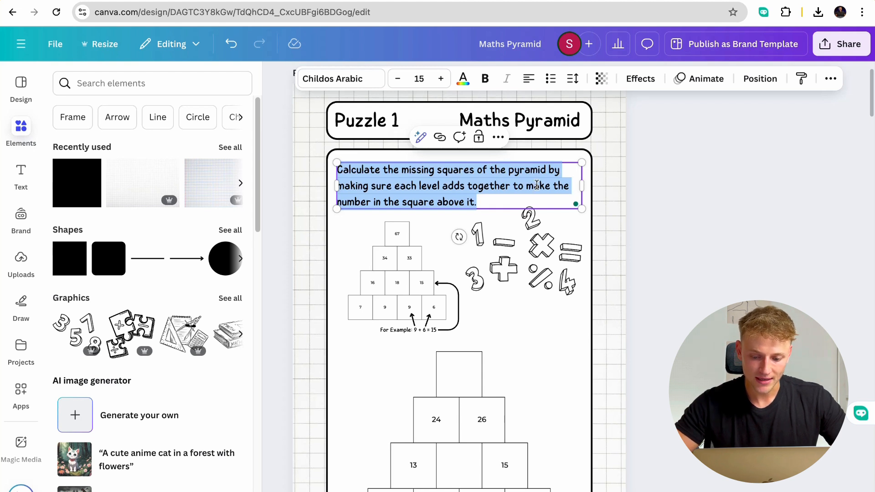
left_click(680, 267)
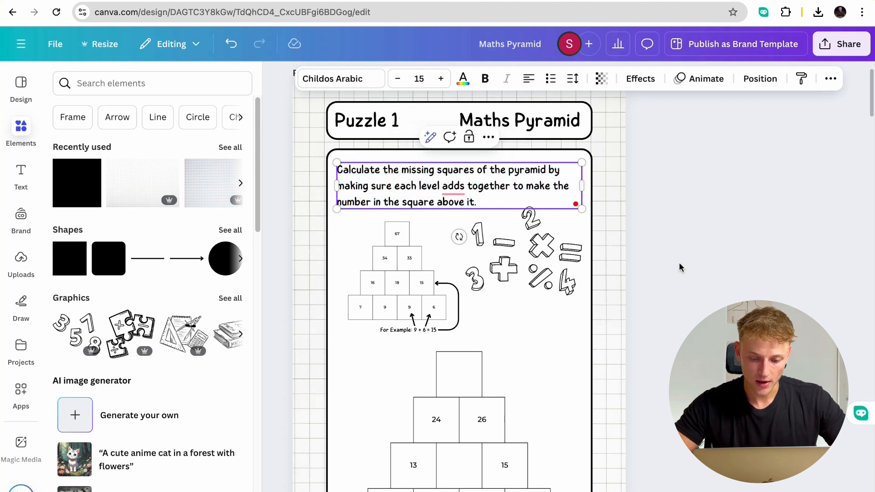
scroll("down", 3)
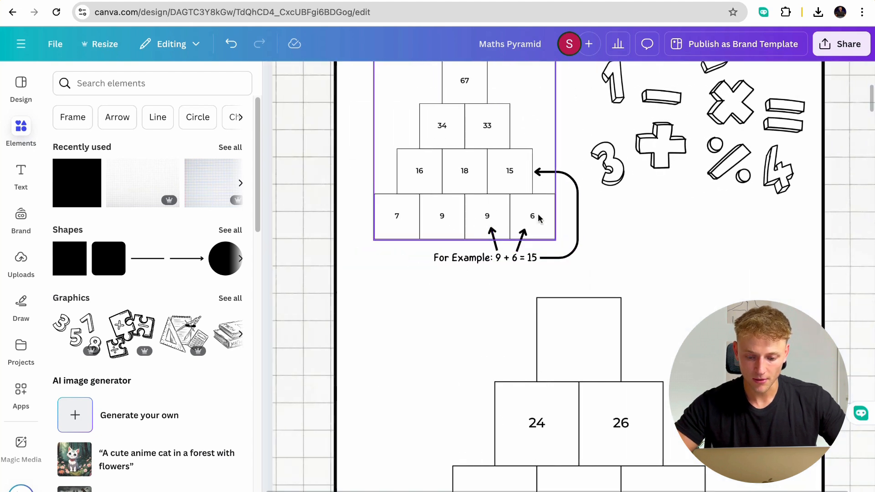
scroll("down", 3)
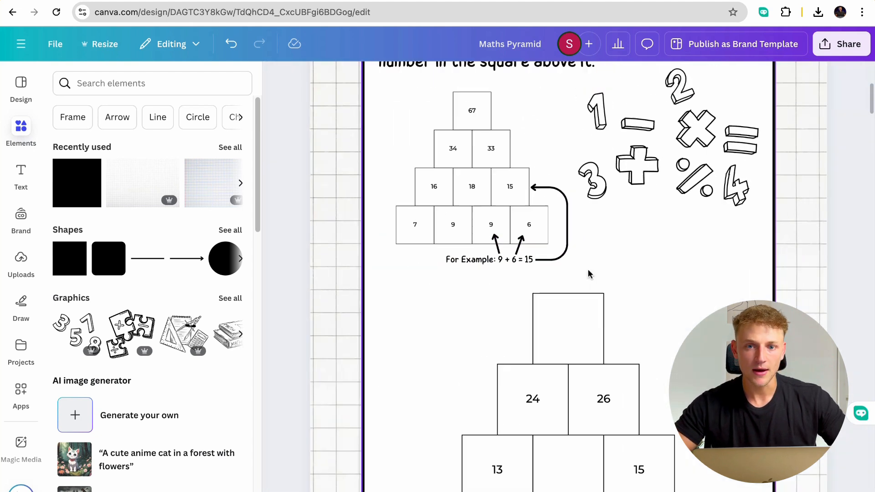
scroll("up", 3)
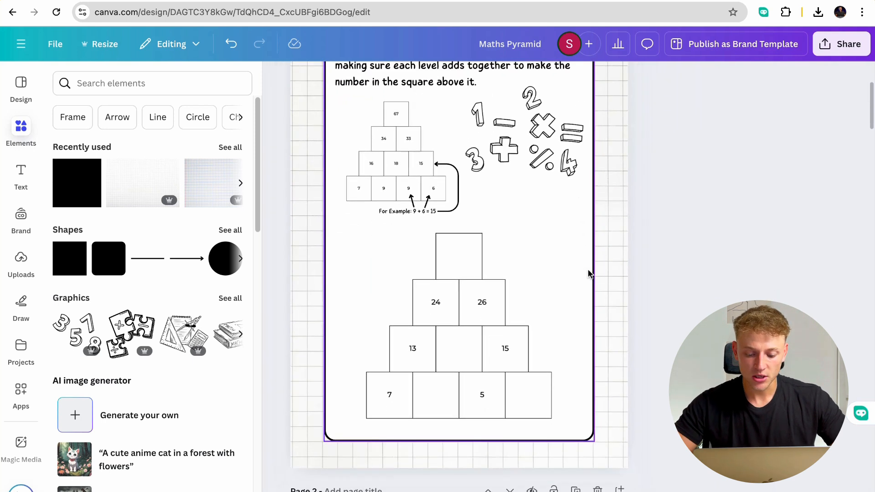
scroll("up", 3)
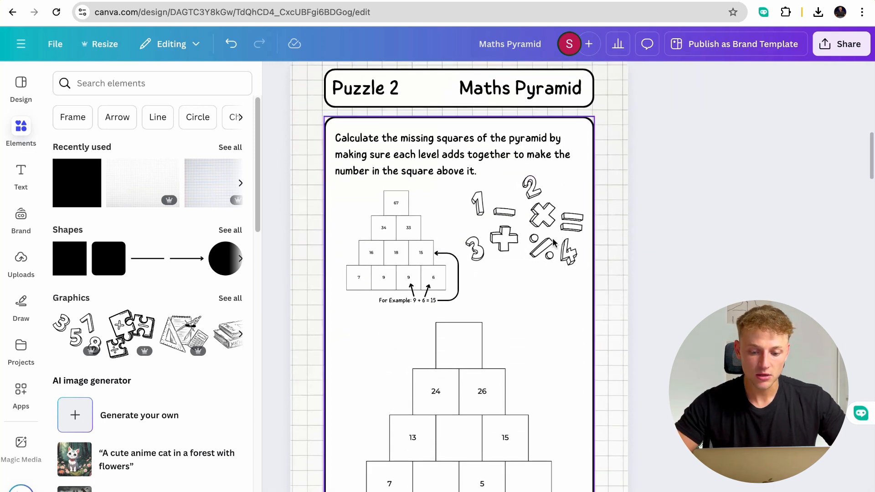
left_click(525, 218)
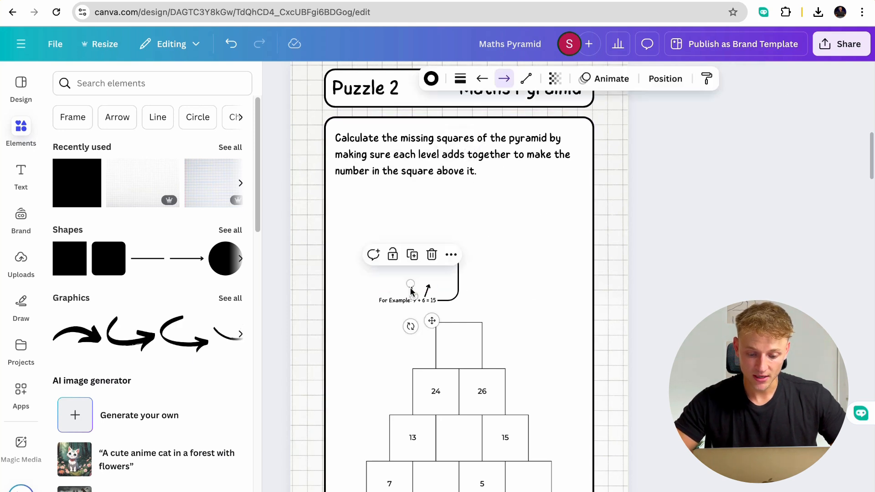
left_click(410, 300)
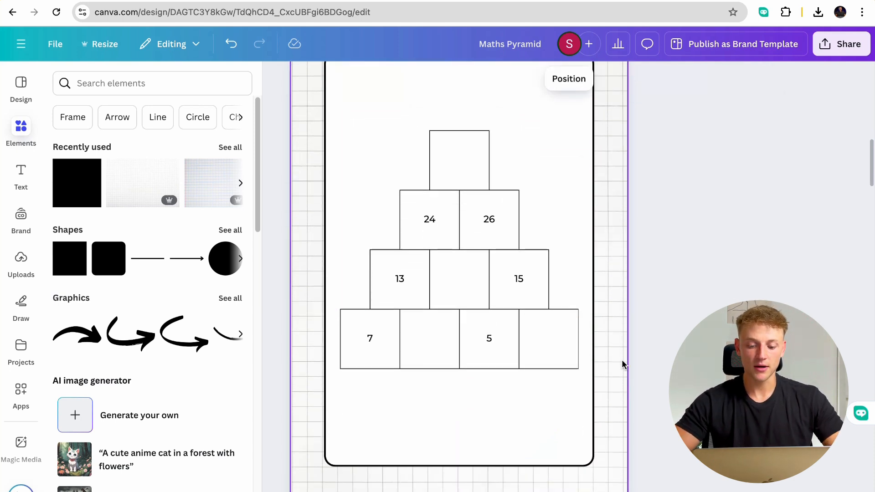
scroll("up", 3)
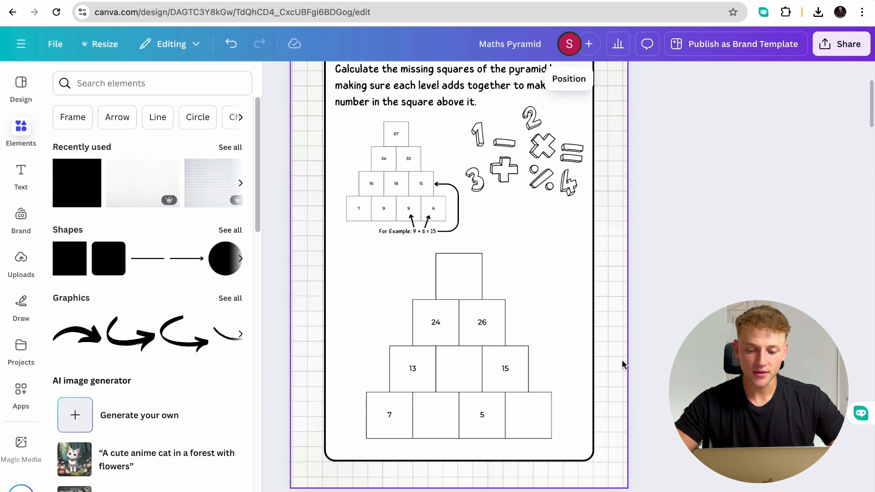
scroll("down", 3)
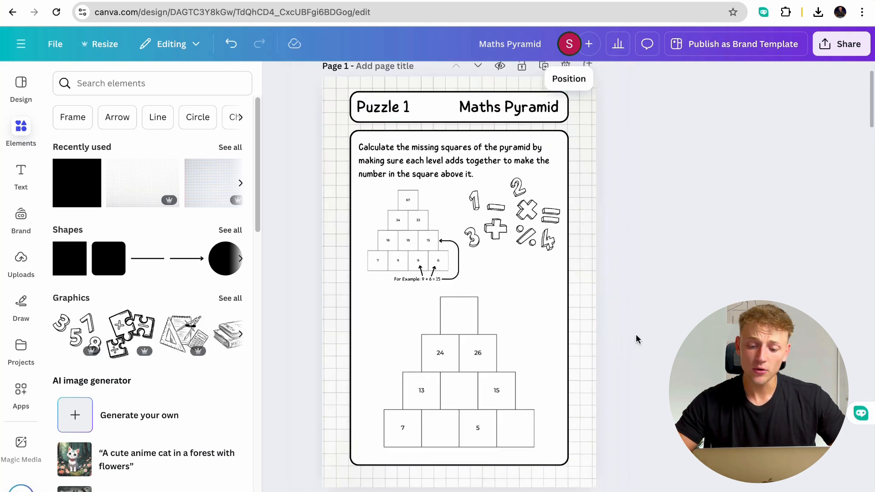
scroll("down", 3)
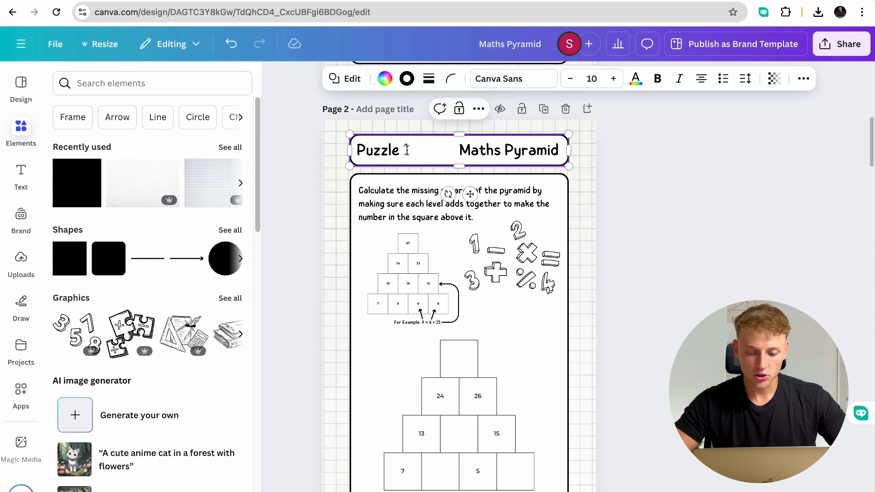
scroll("down", 3)
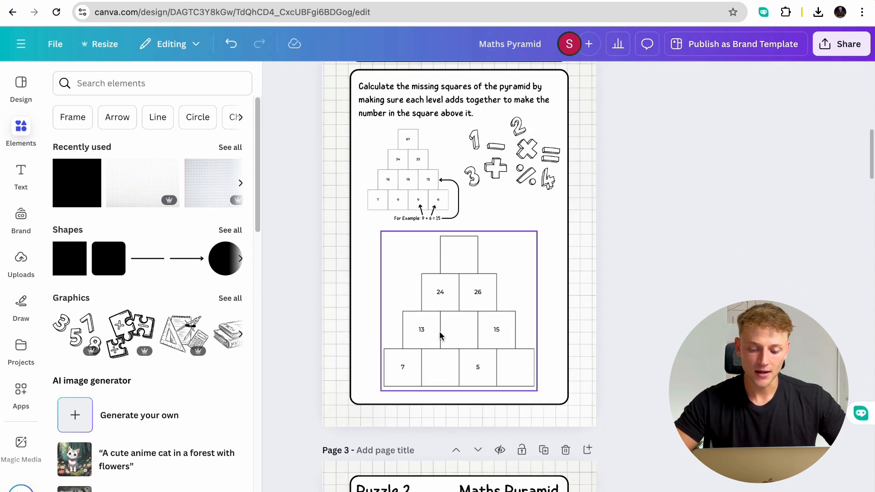
mouse_move(470, 330)
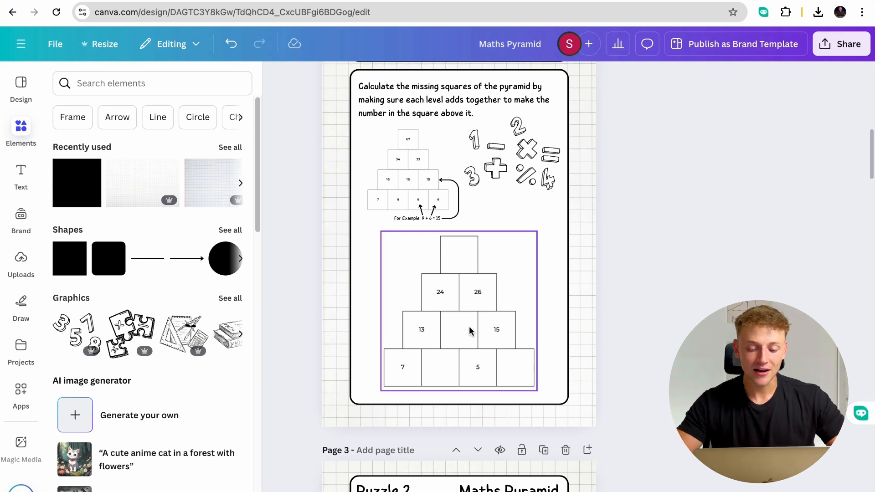
scroll("up", 3)
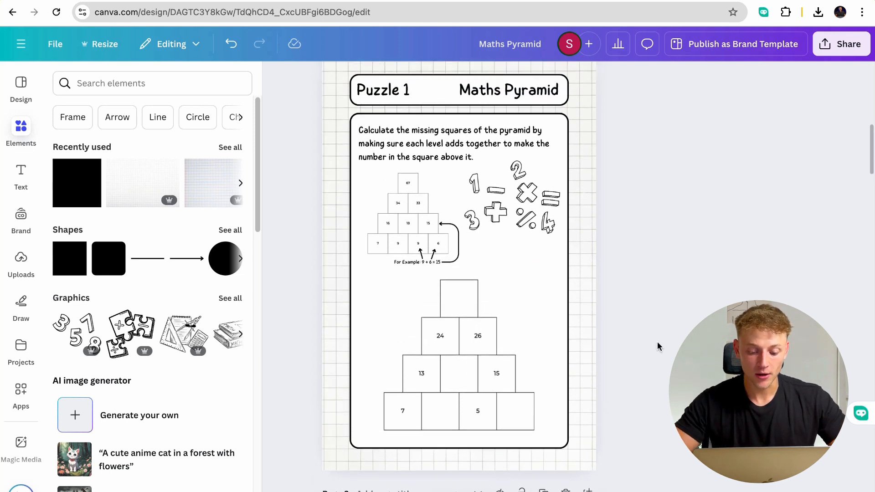
scroll("up", 3)
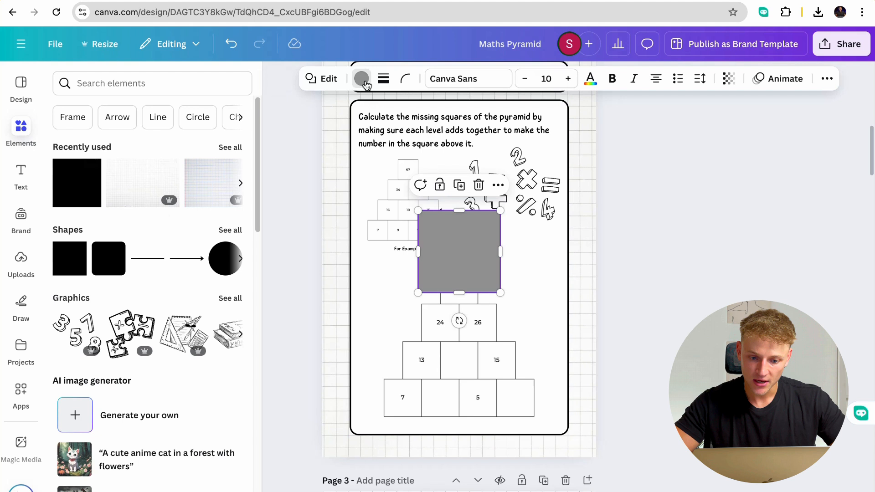
left_click(360, 78)
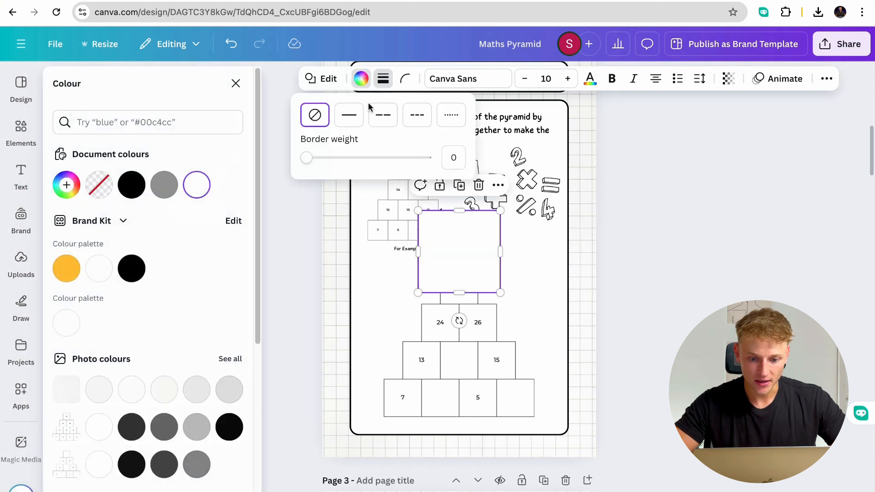
left_click(348, 115)
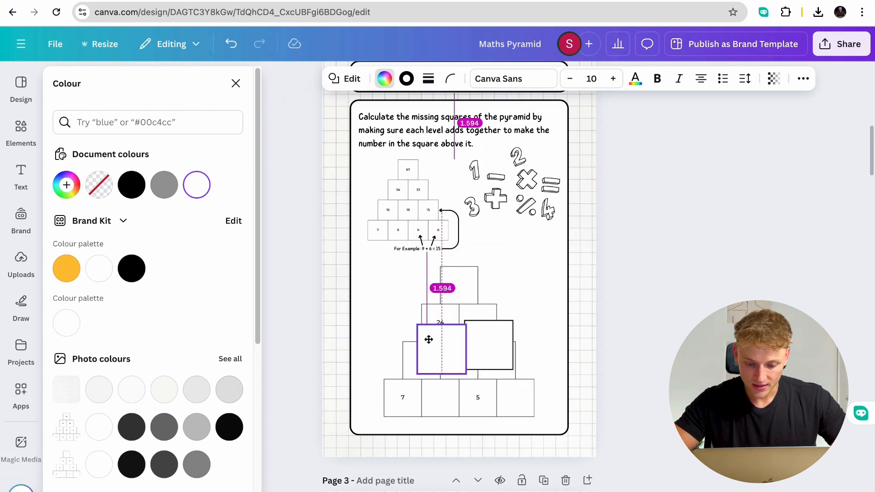
left_click(21, 129)
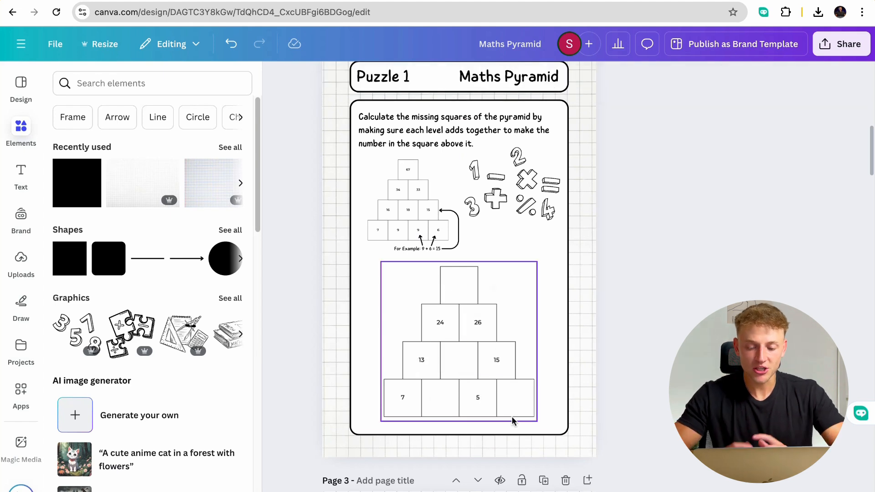
mouse_move(445, 330)
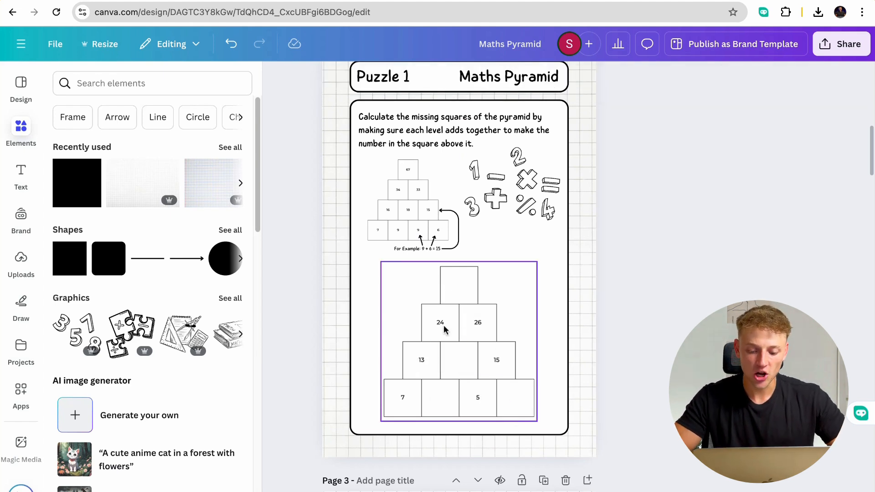